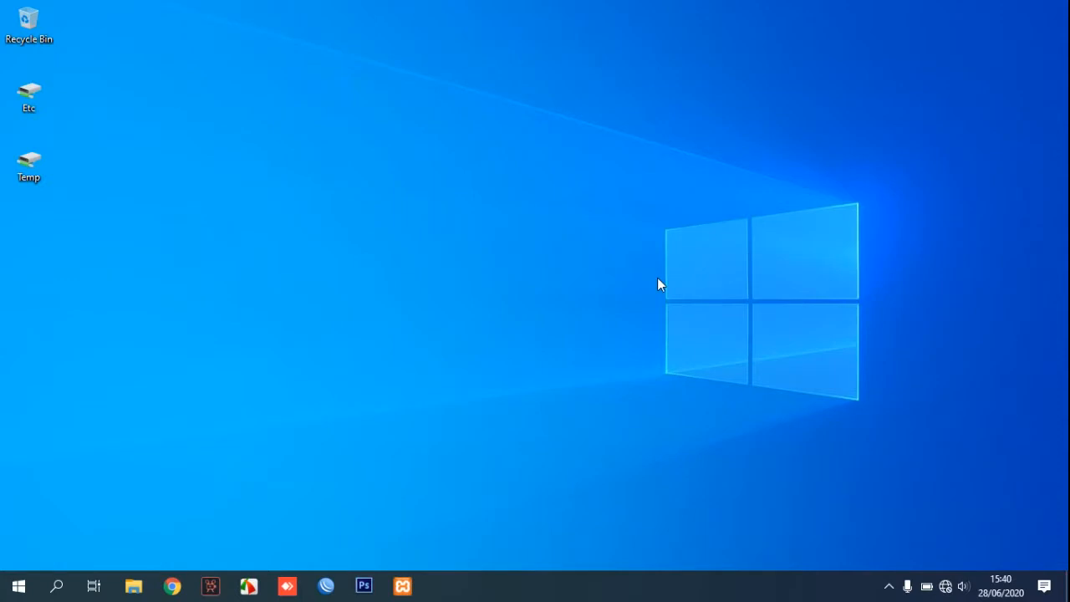
mouse_move(288, 348)
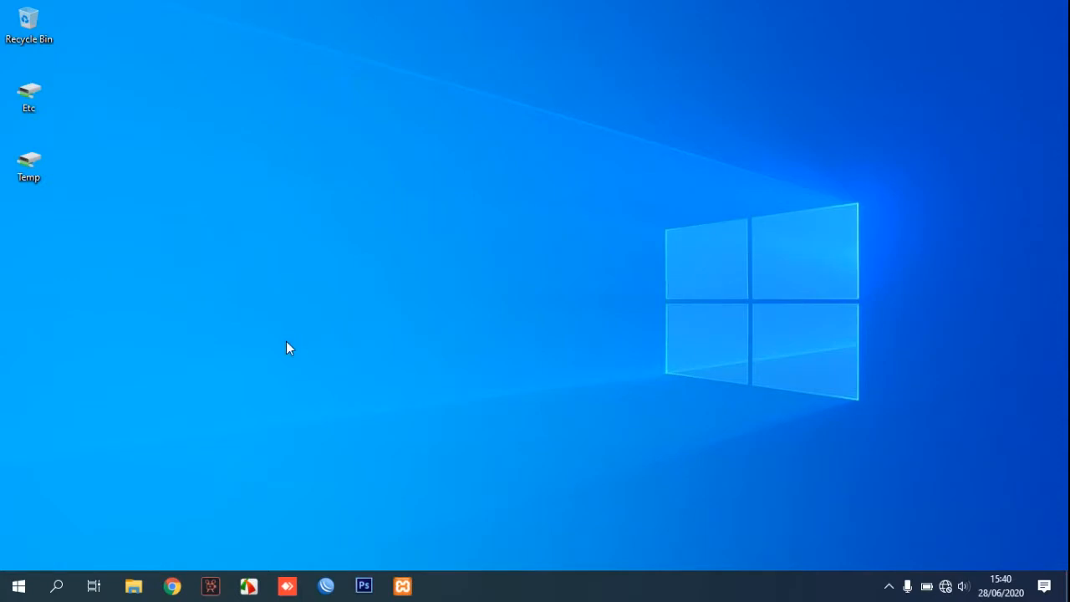
Open the Start menu showing installed apps including Oracle VM VirtualBox
left_click(16, 585)
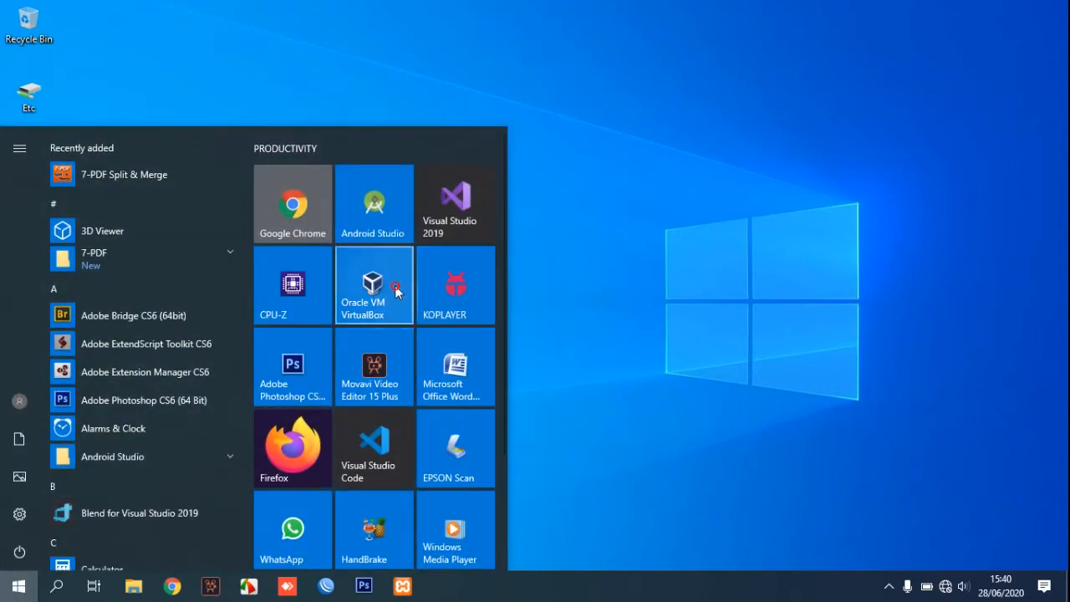
Launch VirtualBox Manager and open the Virtual Media Manager via the File menu
left_click(373, 284)
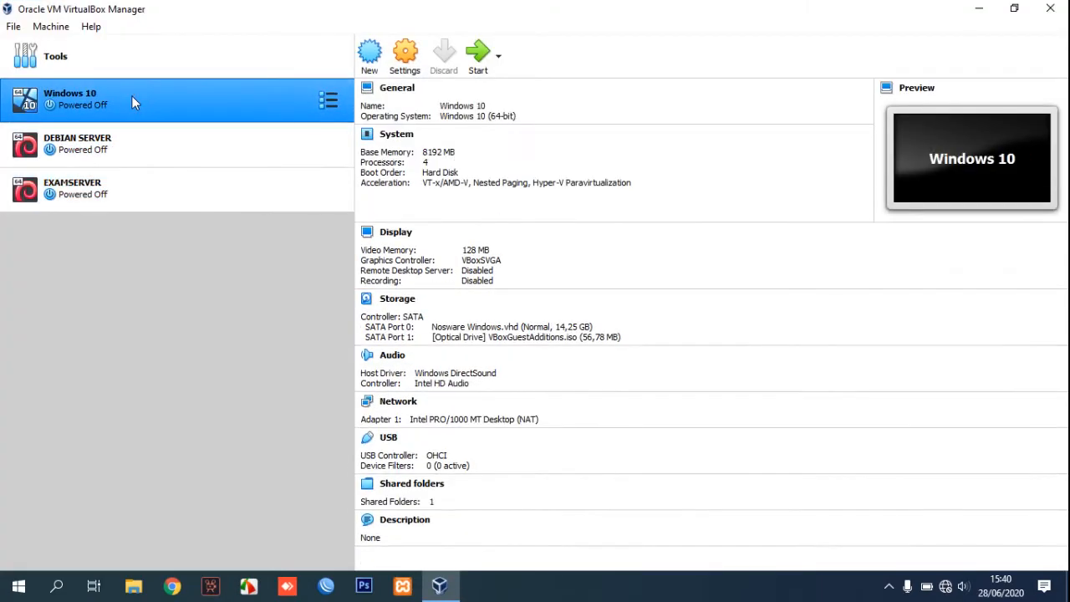
left_click(14, 27)
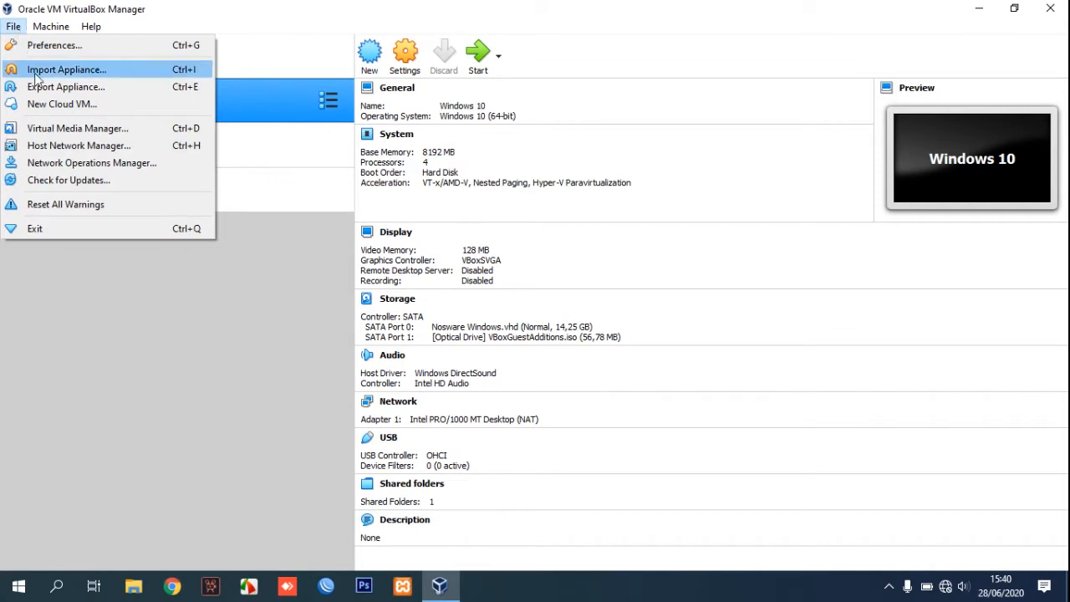
mouse_move(76, 127)
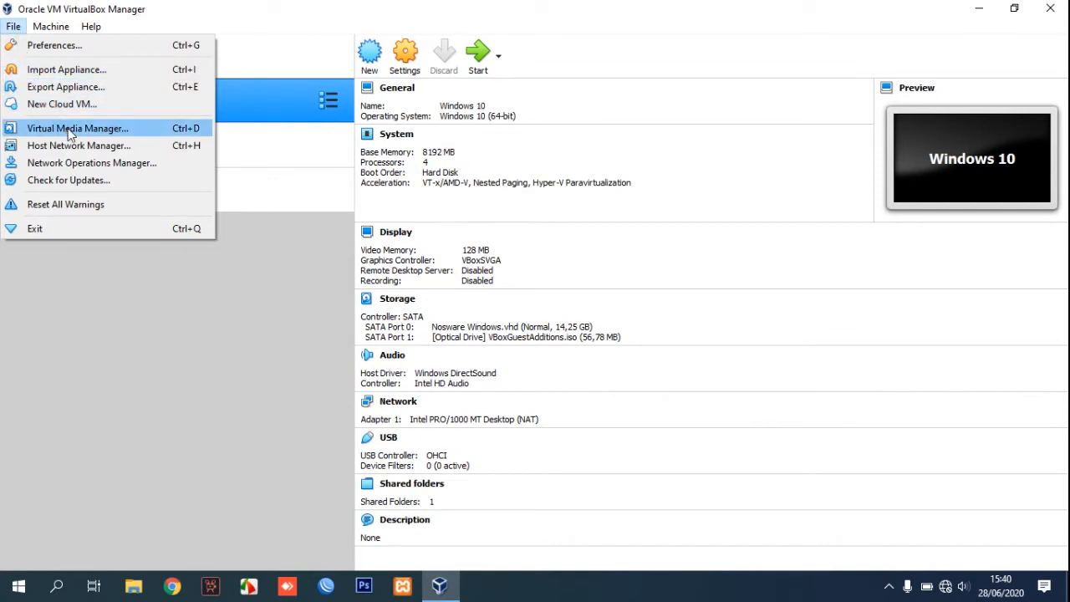
left_click(77, 127)
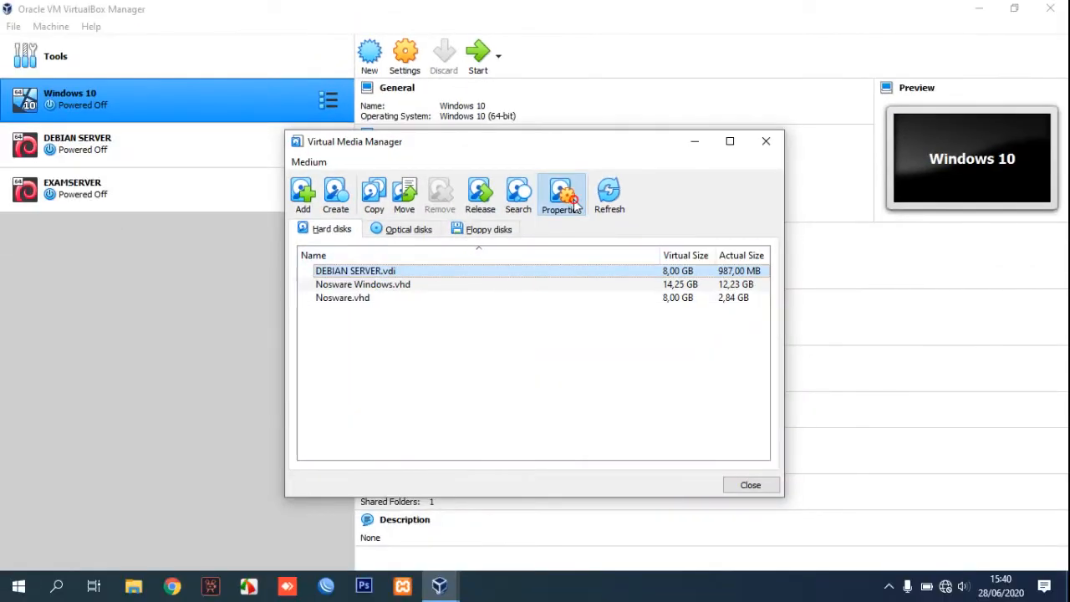
Show the properties of the Nosware Windows.vhd disk, currently 14,25 GB
left_click(561, 194)
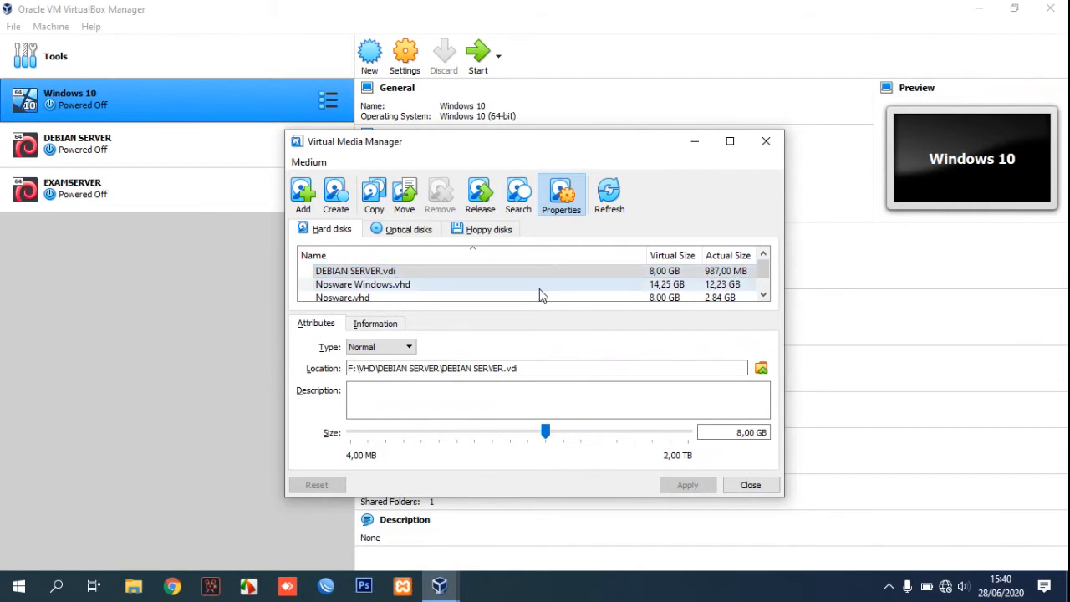
left_click(363, 284)
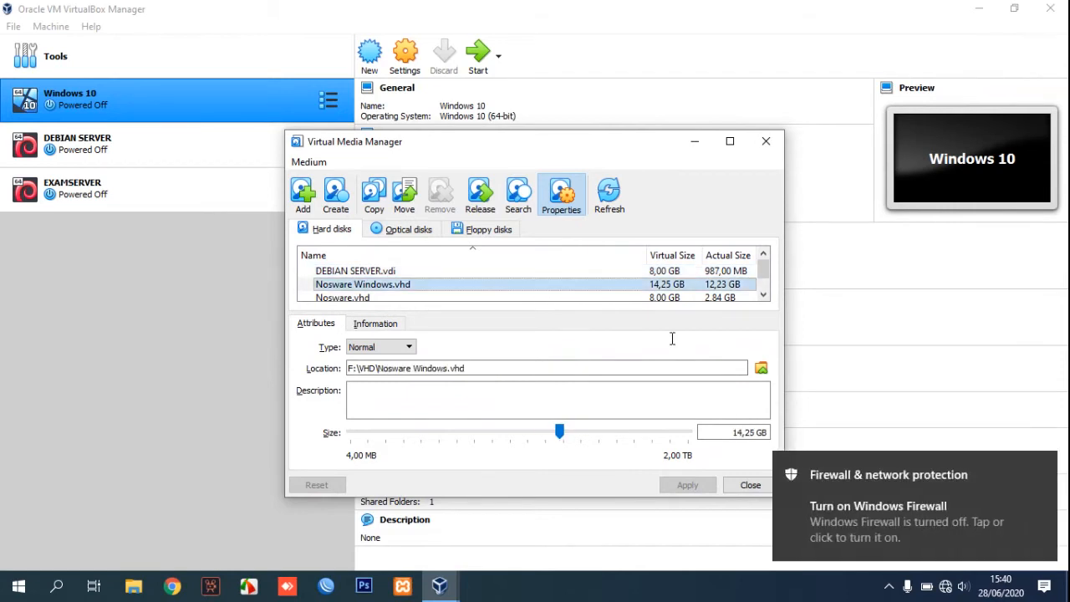
left_click(13, 27)
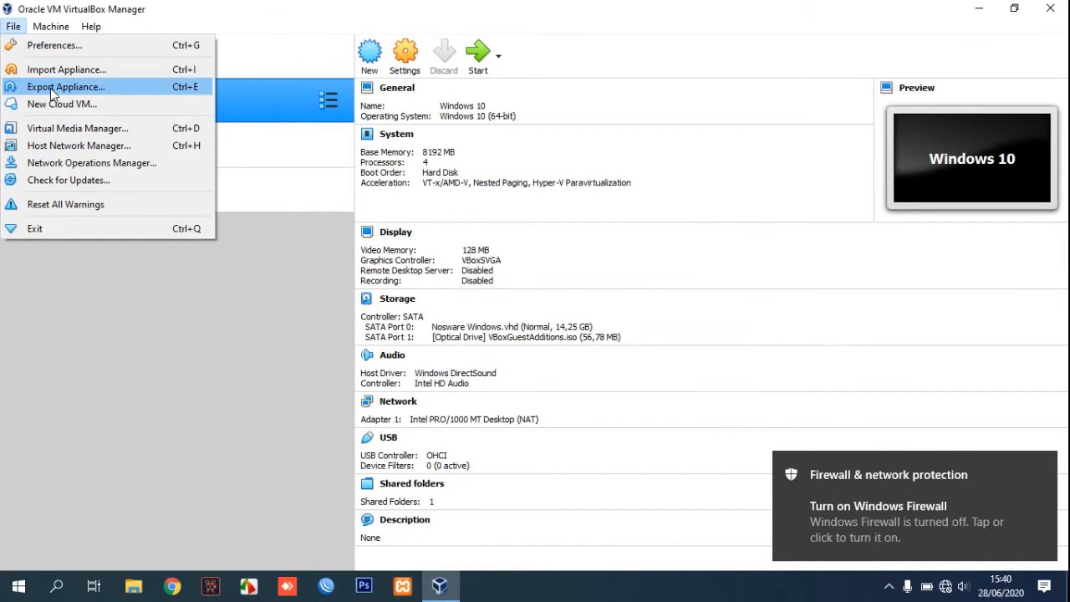
left_click(77, 127)
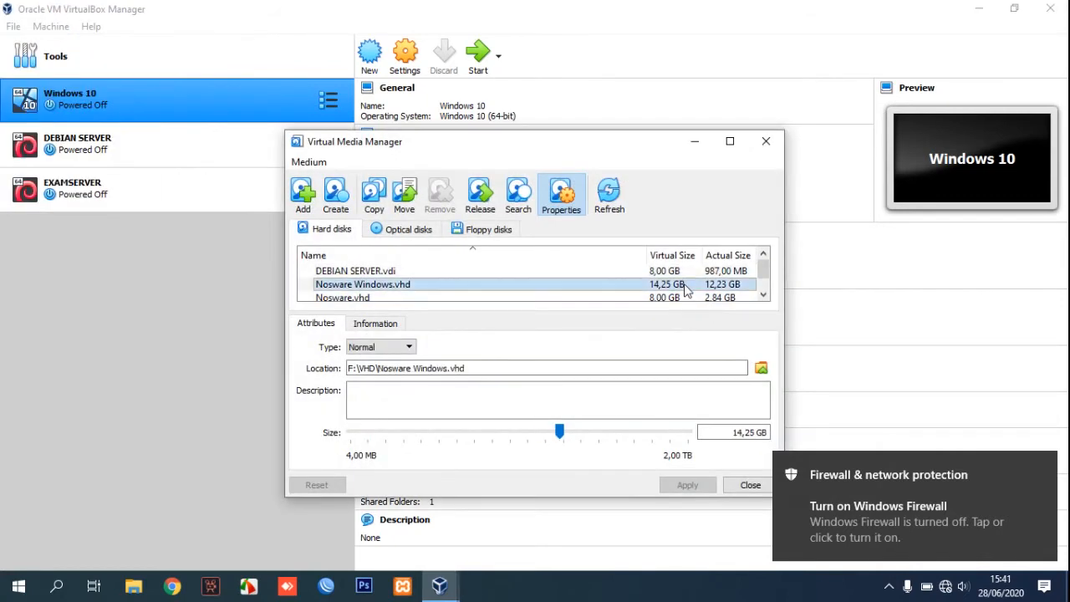
mouse_move(460, 291)
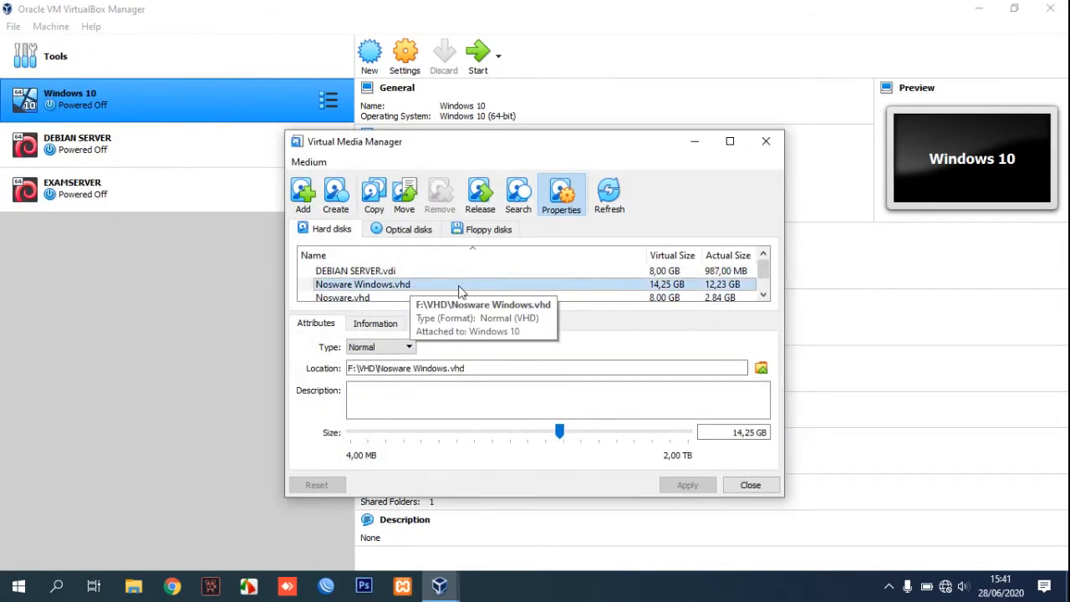
mouse_move(504, 291)
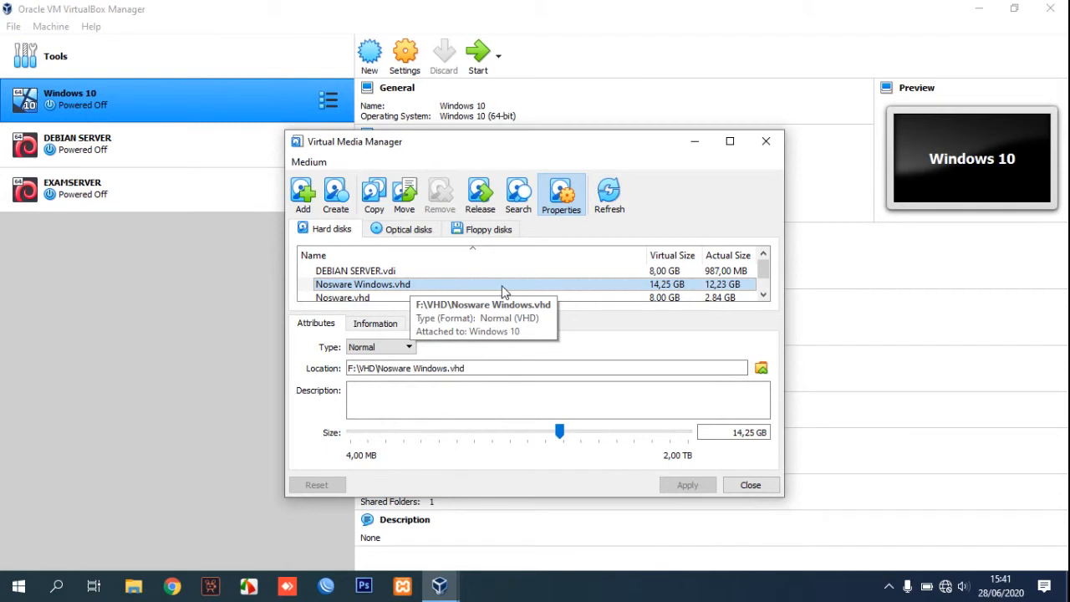
mouse_move(589, 438)
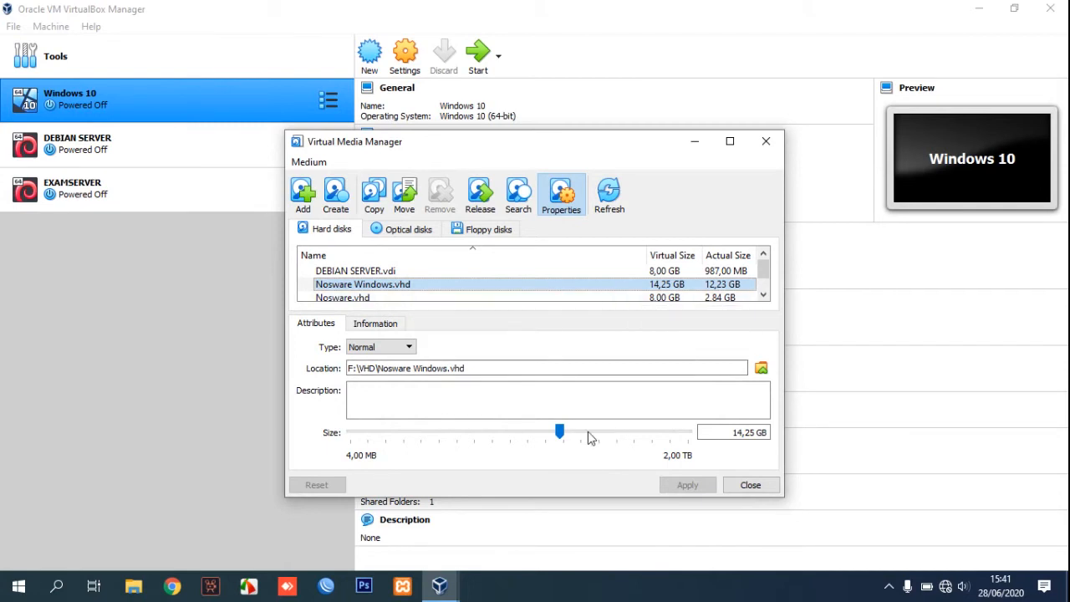
Drag the Size slider to 20,08 GB and apply the new disk size
left_click_drag(561, 431, 572, 438)
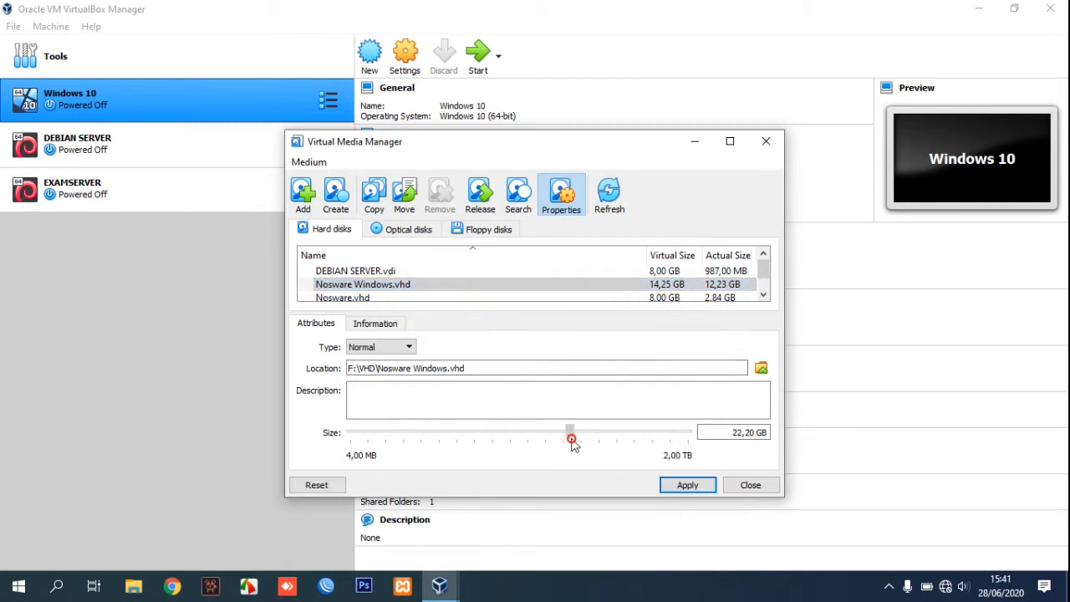
left_click_drag(570, 438, 577, 438)
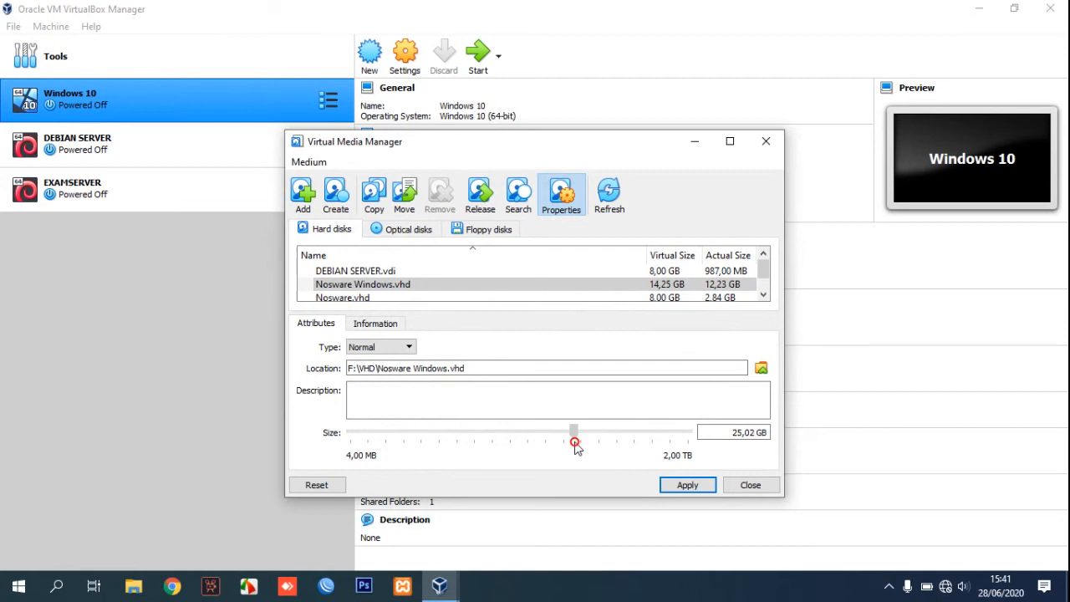
left_click_drag(575, 442, 568, 442)
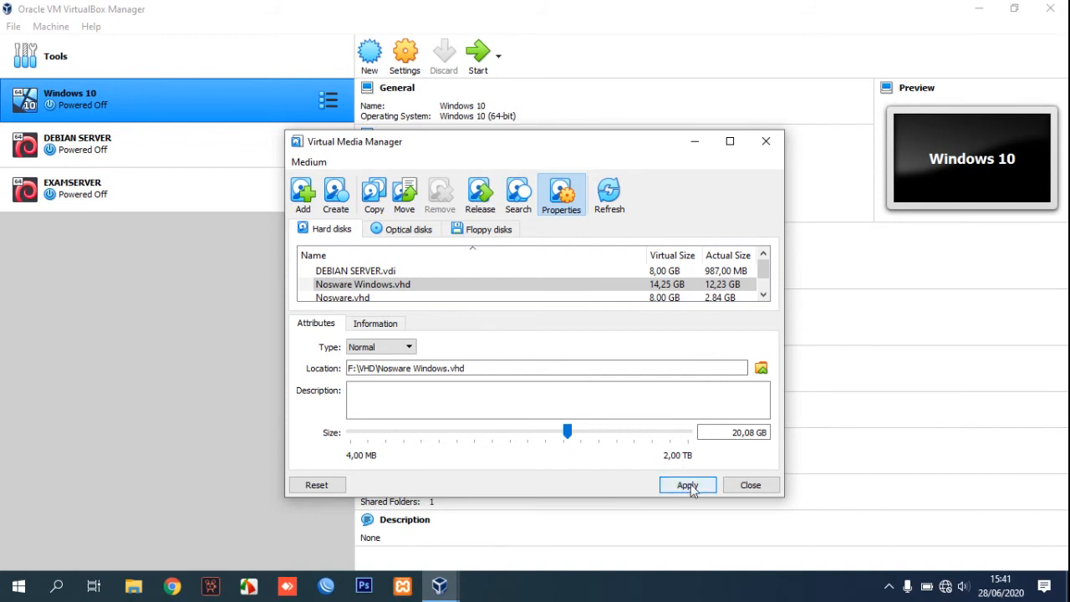
left_click(687, 485)
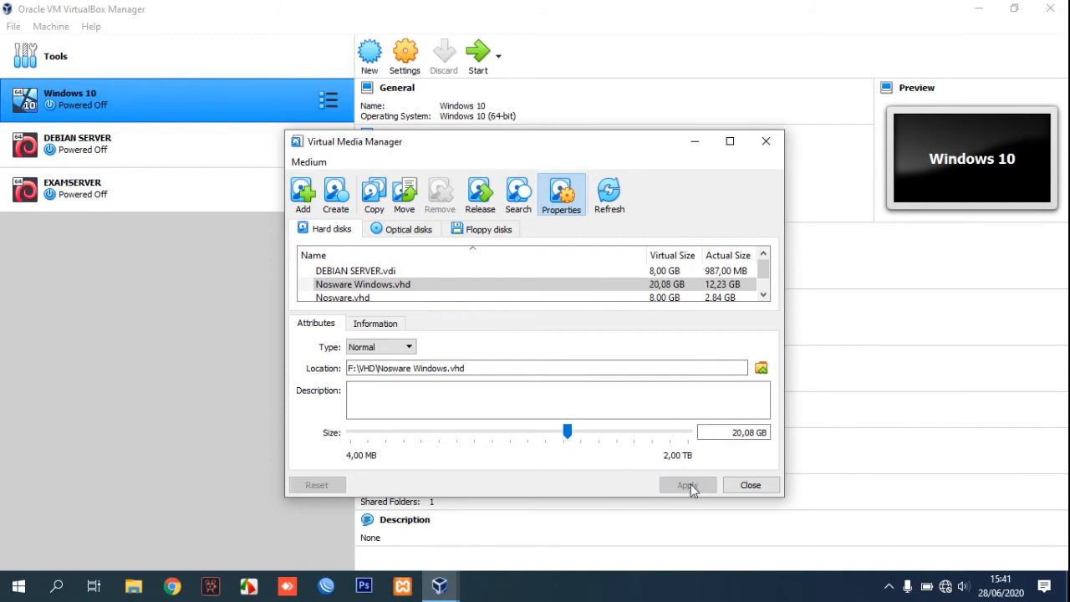
Close the media manager and start the Windows 10 VM, accepting scaled mode
left_click(749, 485)
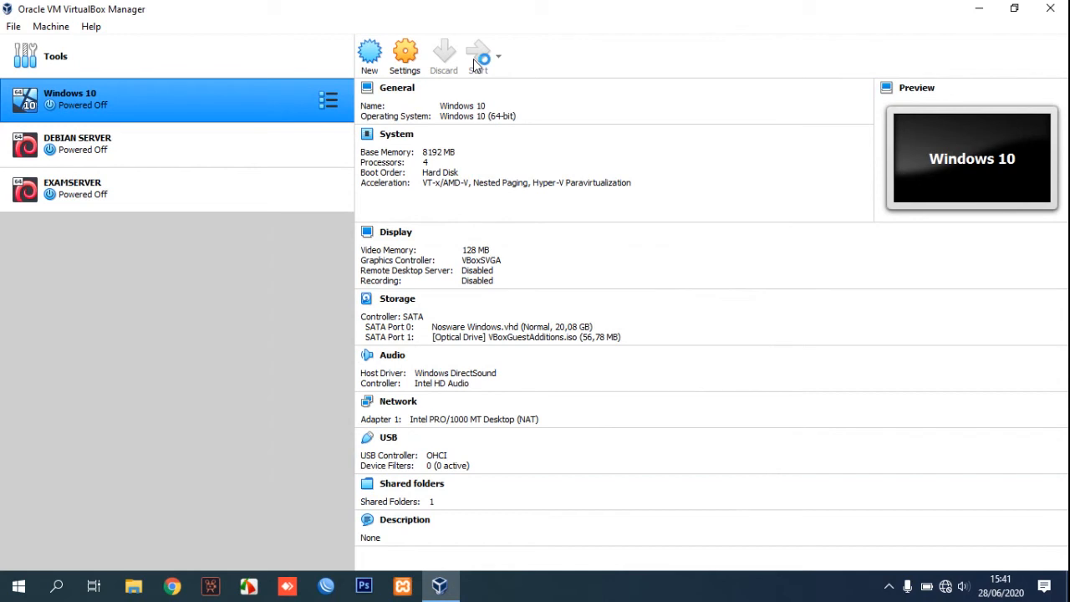
left_click(478, 54)
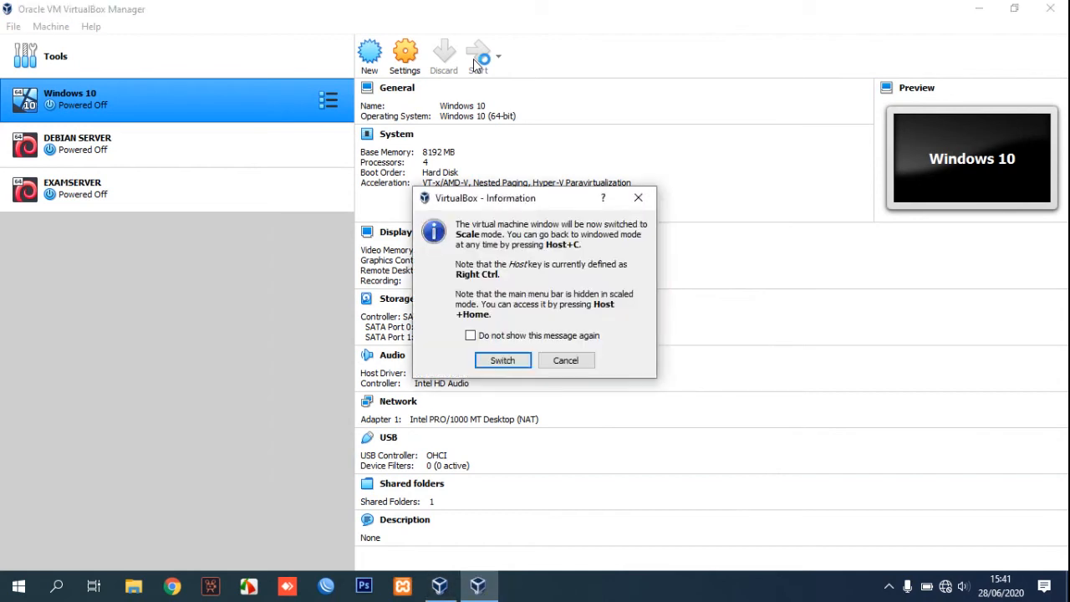
left_click(502, 361)
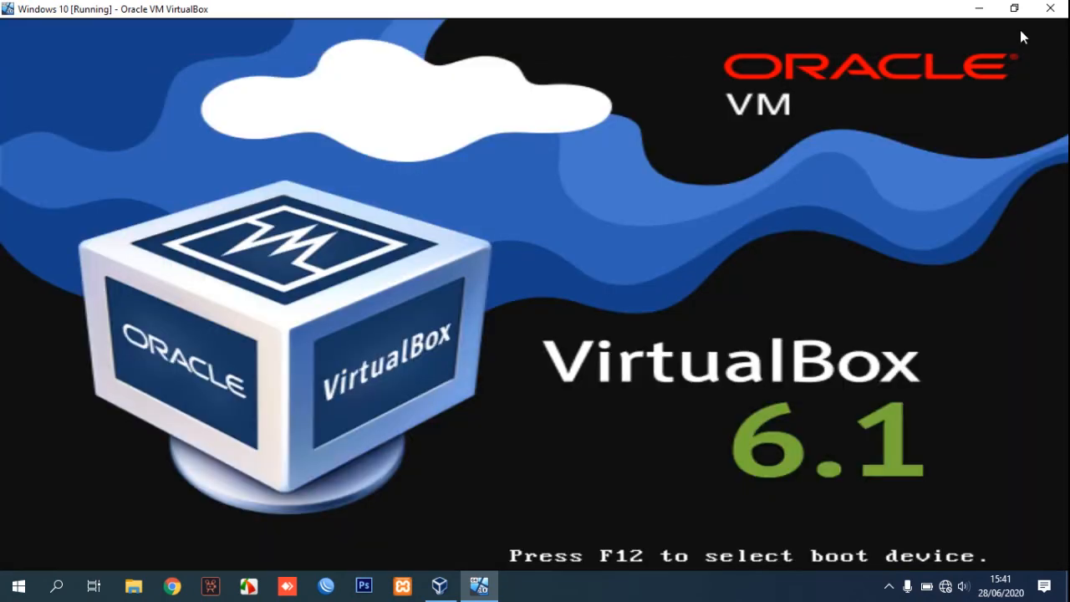